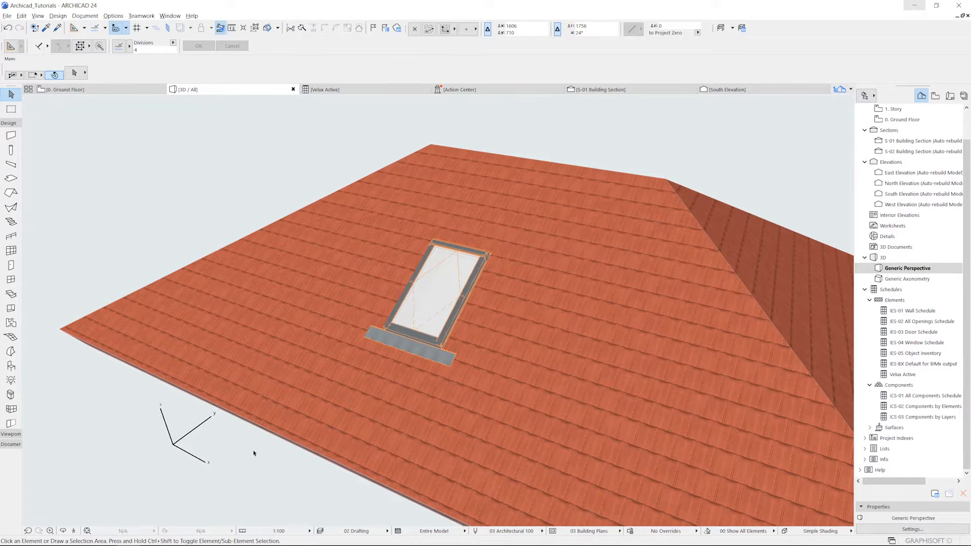
pyautogui.moveTo(254, 456)
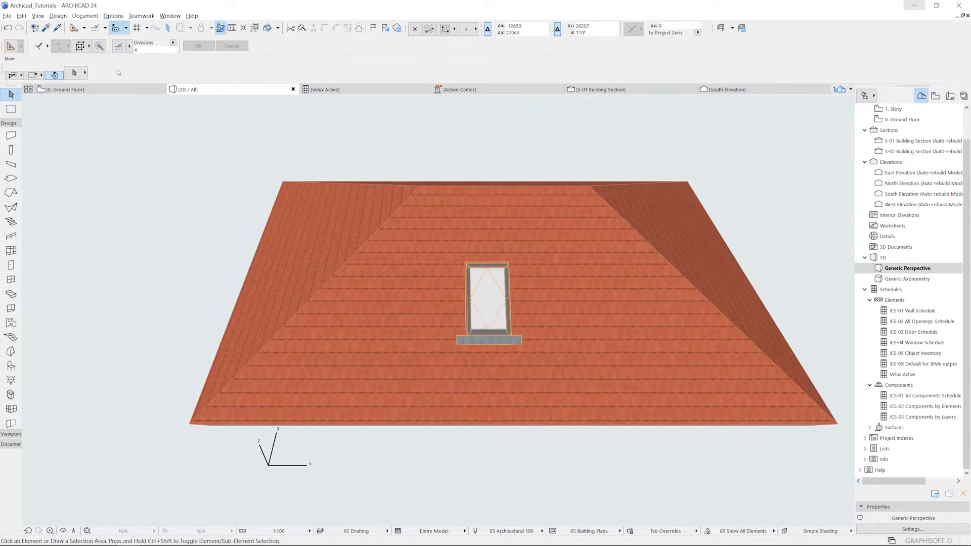
# Open the Document menu to reach Model View Options for 03 Building Plans.
pyautogui.click(85, 16)
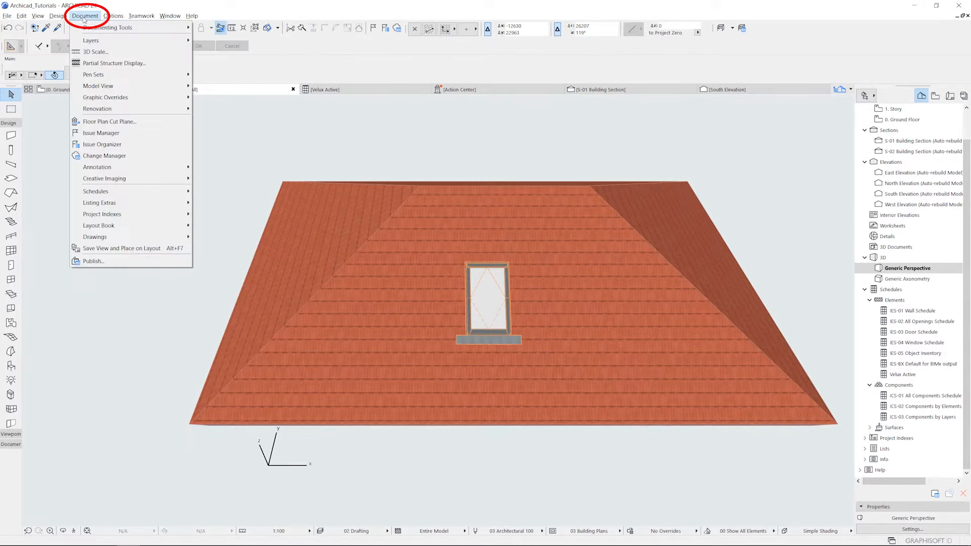
pyautogui.moveTo(97, 86)
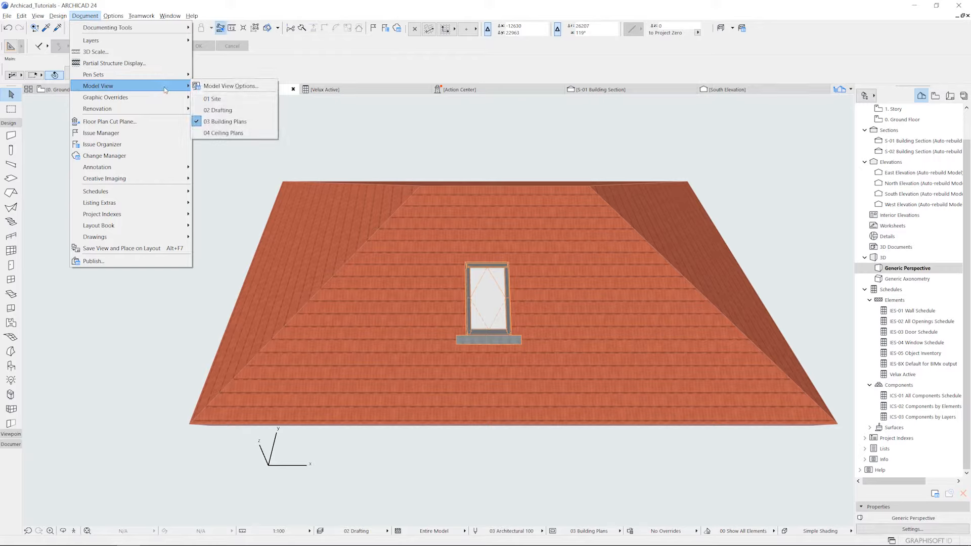
pyautogui.moveTo(232, 86)
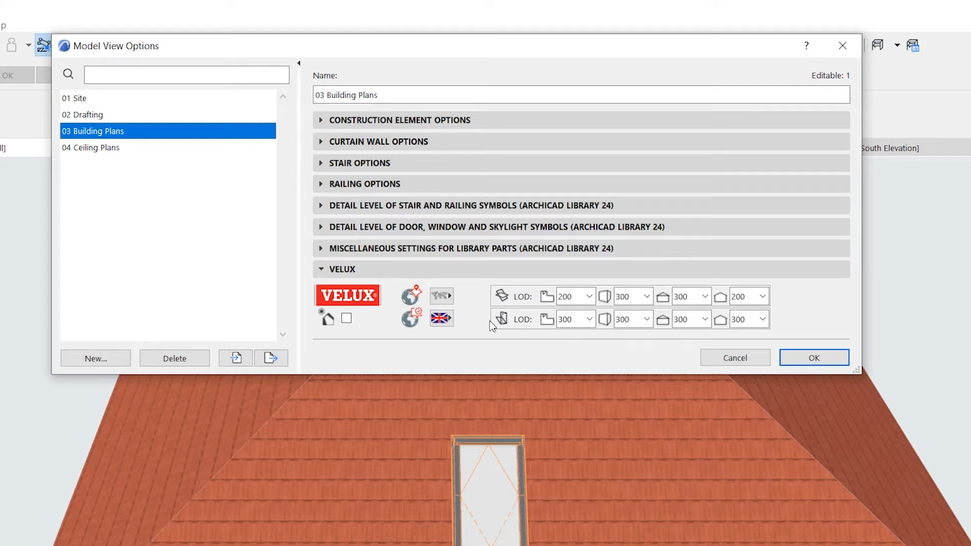
# Display the VELUX market region list (INT, UK, PL, D, F, I, IRL).
pyautogui.click(565, 319)
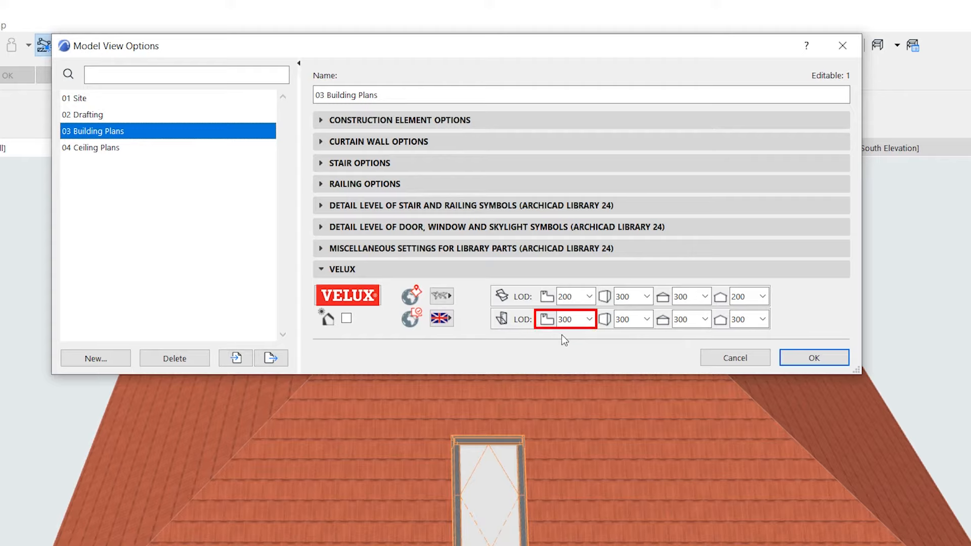
pyautogui.click(626, 319)
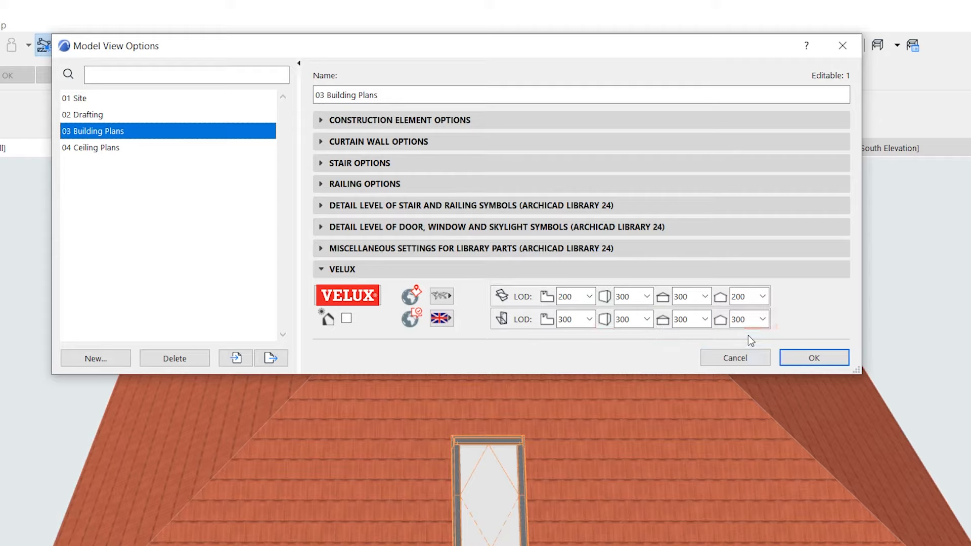
pyautogui.moveTo(696, 352)
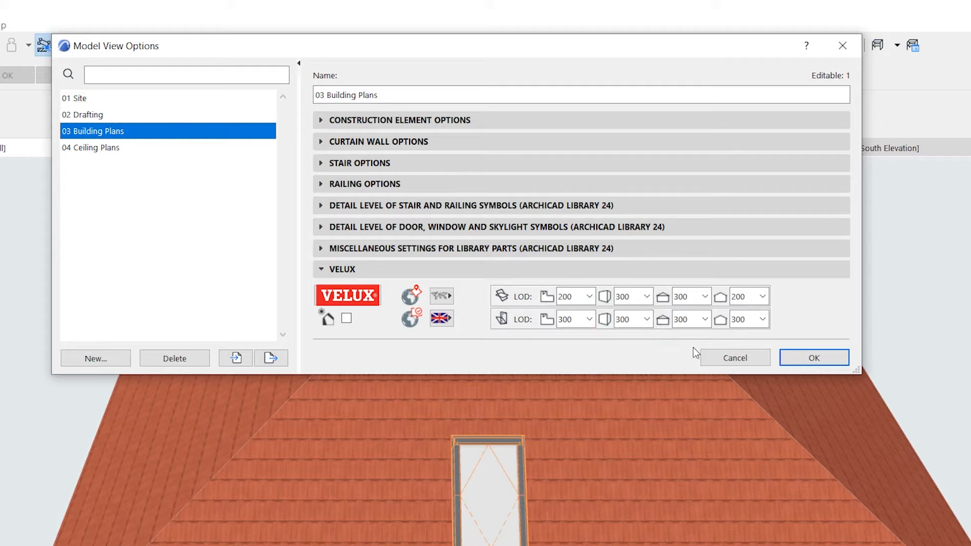
pyautogui.moveTo(468, 334)
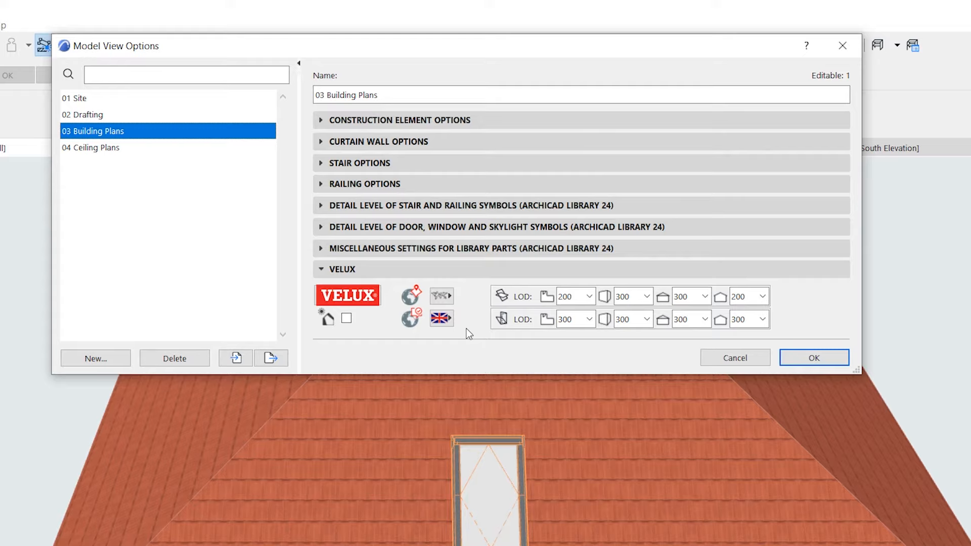
pyautogui.click(441, 295)
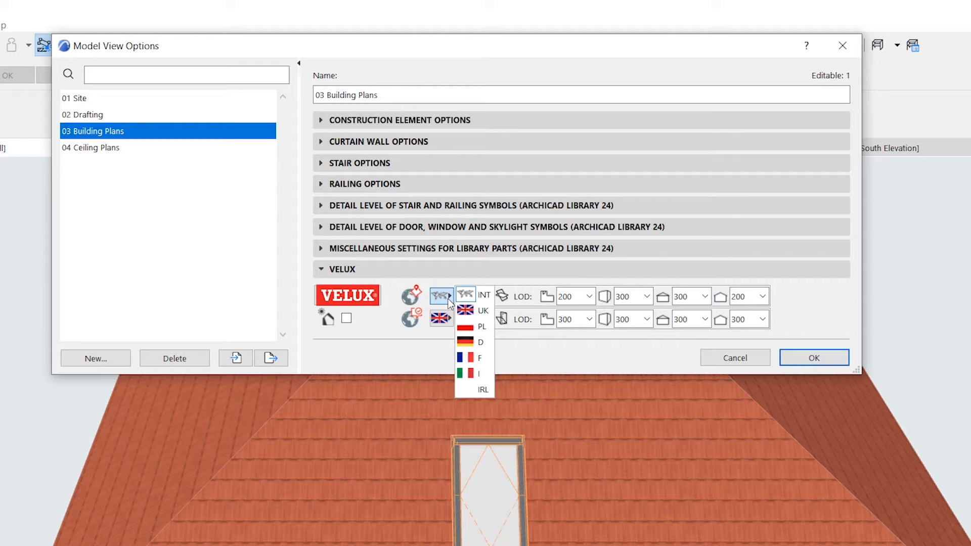
# Set the first VELUX plan detail level to 300 and apply the Model View Options.
pyautogui.click(442, 296)
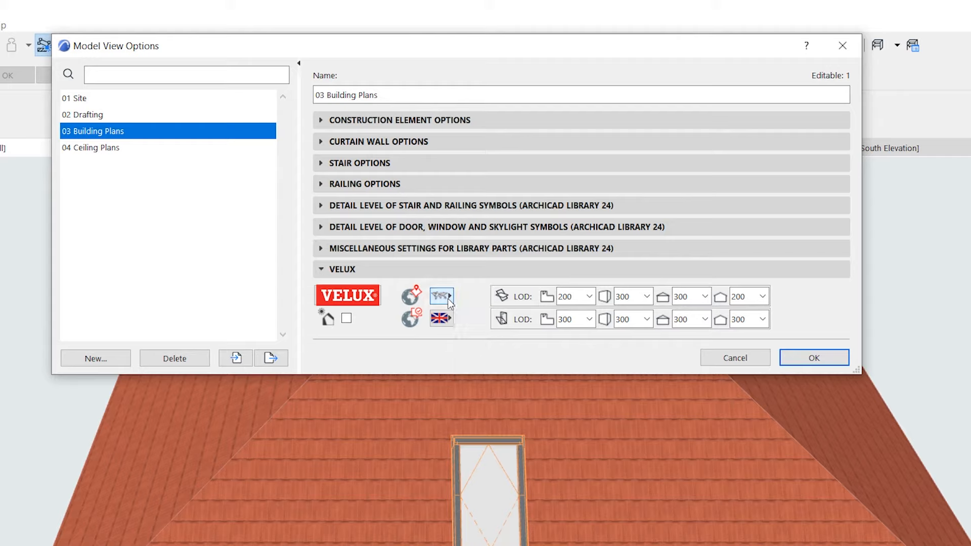
pyautogui.tripleClick(565, 296)
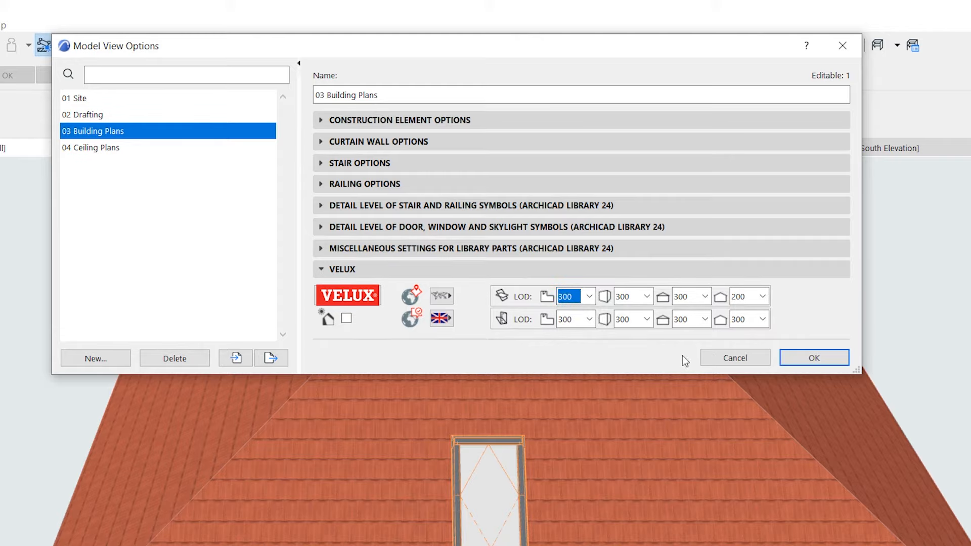
pyautogui.click(813, 358)
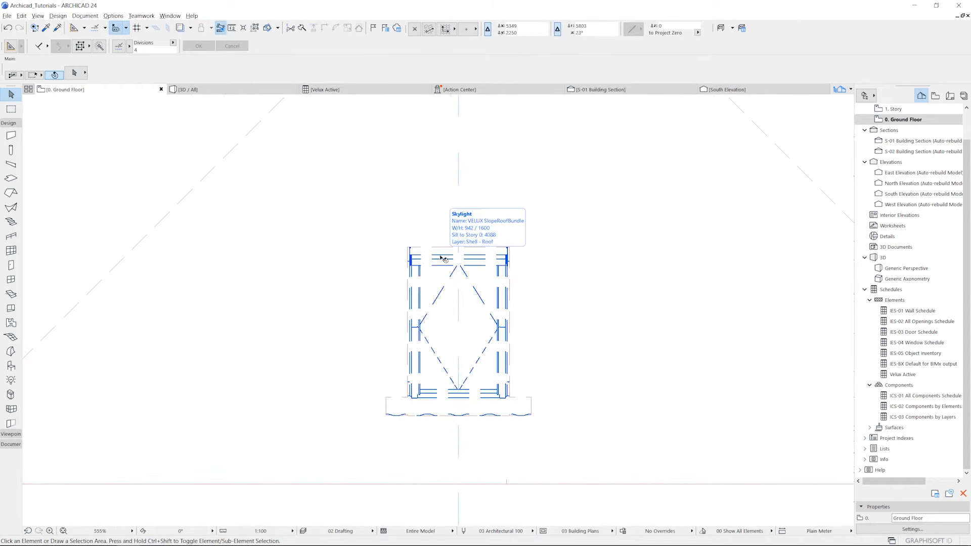
# Set the first two VELUX plan detail levels to 200 for the placed skylights.
pyautogui.click(442, 258)
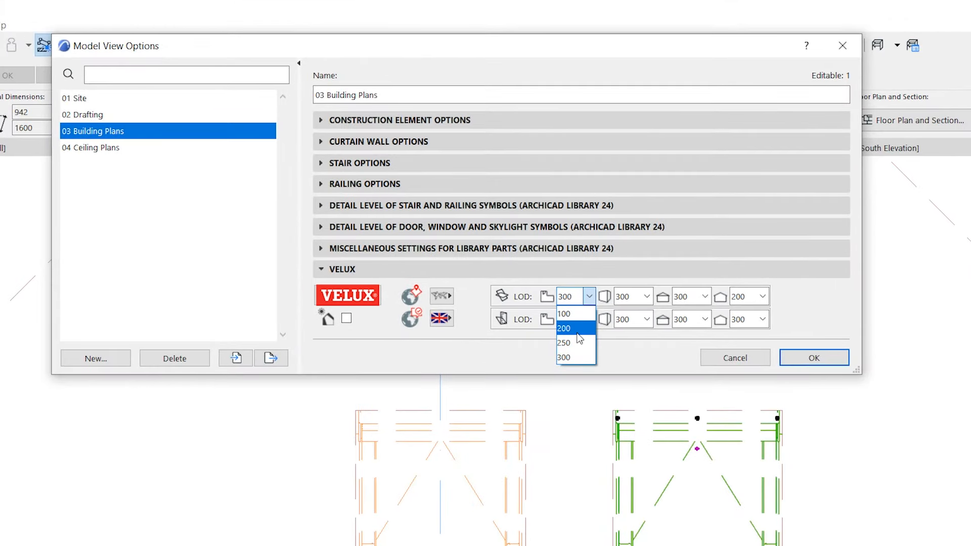
pyautogui.click(814, 358)
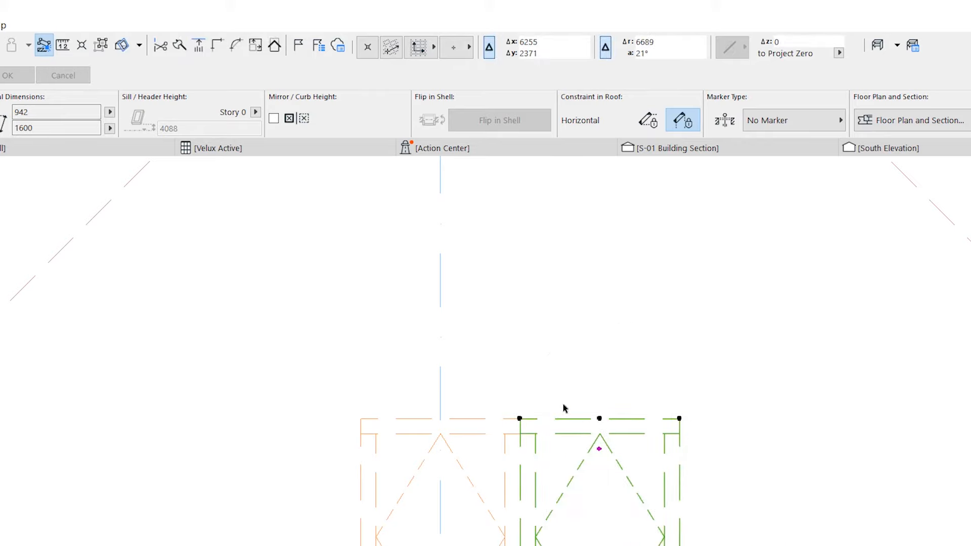
pyautogui.moveTo(184, 236)
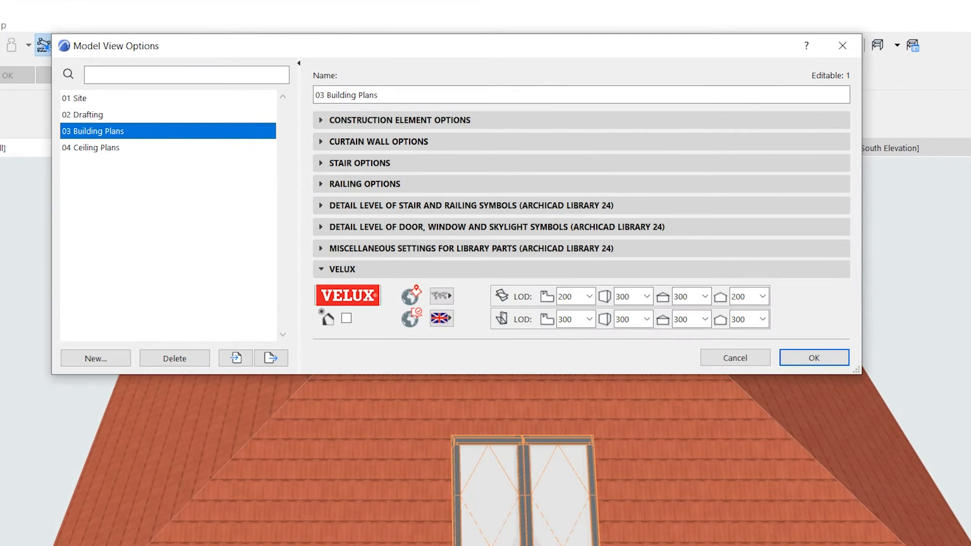
pyautogui.moveTo(646, 296)
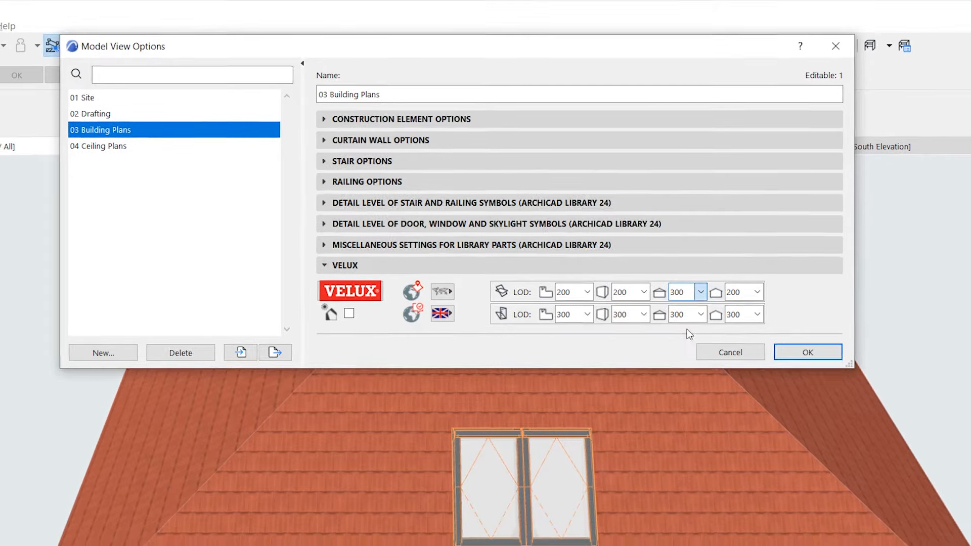
pyautogui.click(807, 352)
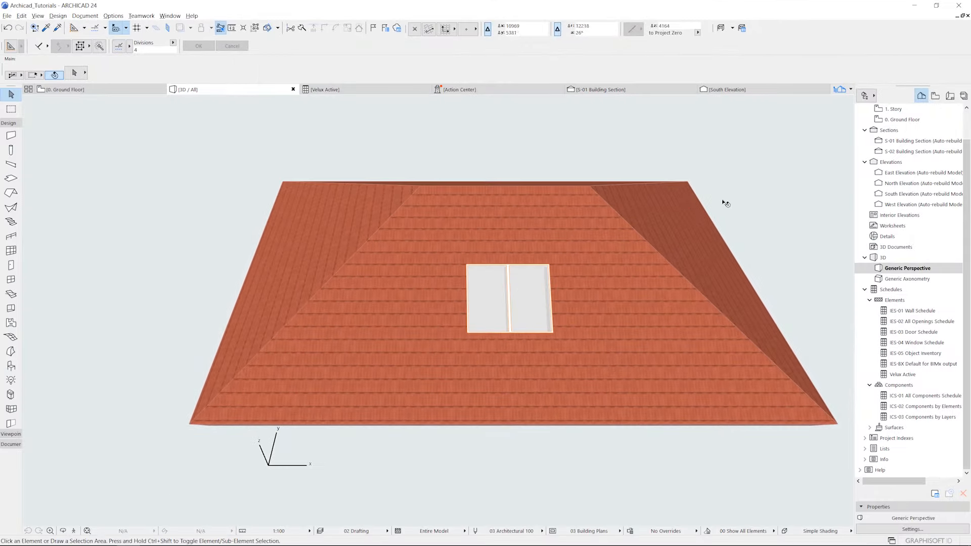
pyautogui.click(598, 88)
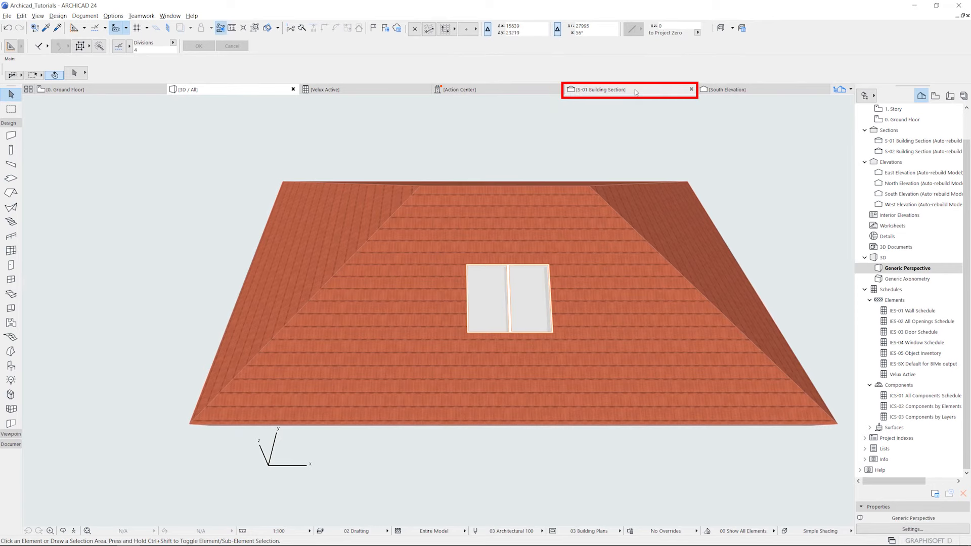
# In S-01 Building Section, raise a VELUX detail level from 200 to 300.
pyautogui.click(628, 89)
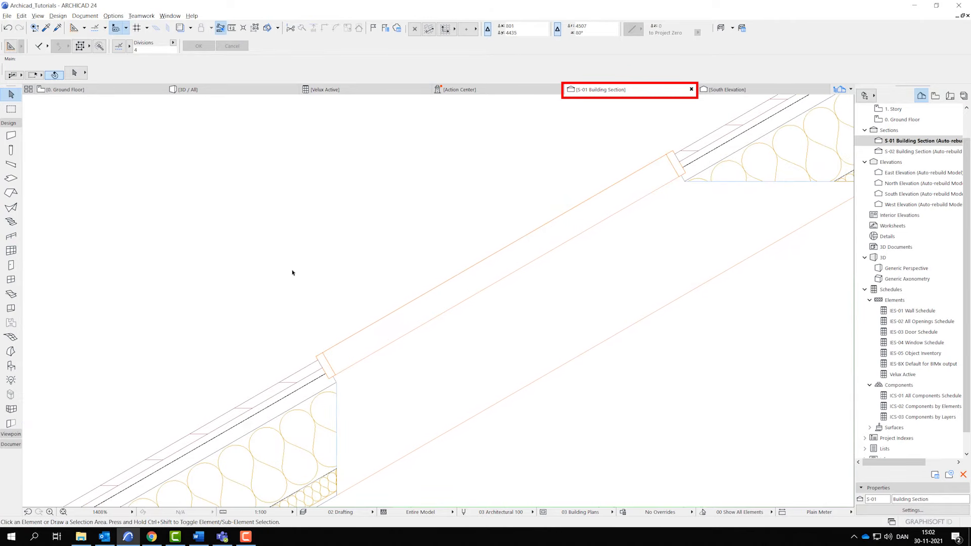
pyautogui.click(542, 512)
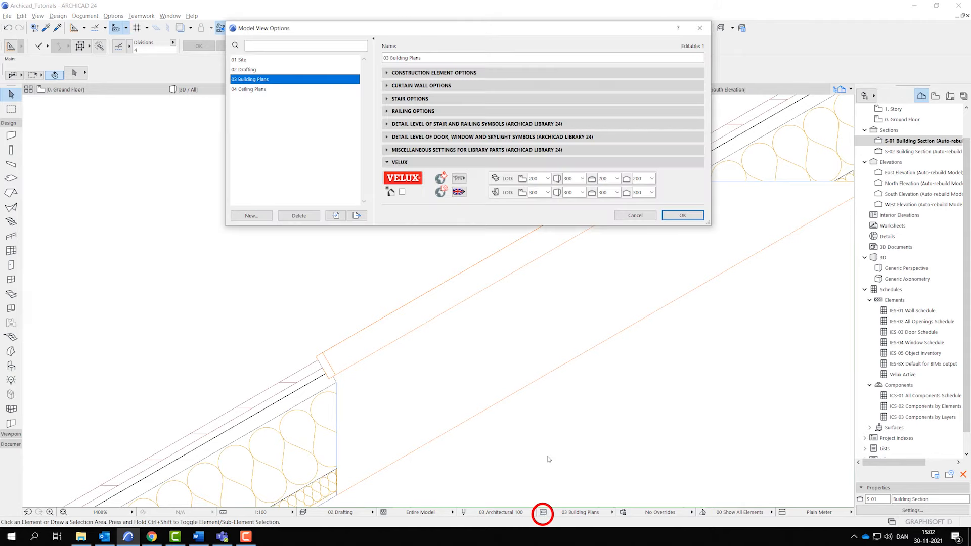
pyautogui.click(615, 192)
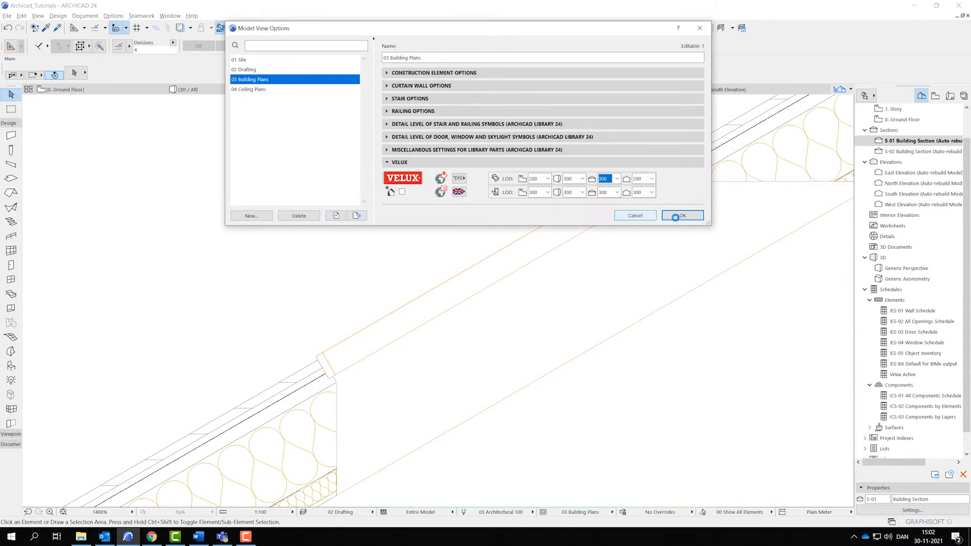
pyautogui.click(681, 215)
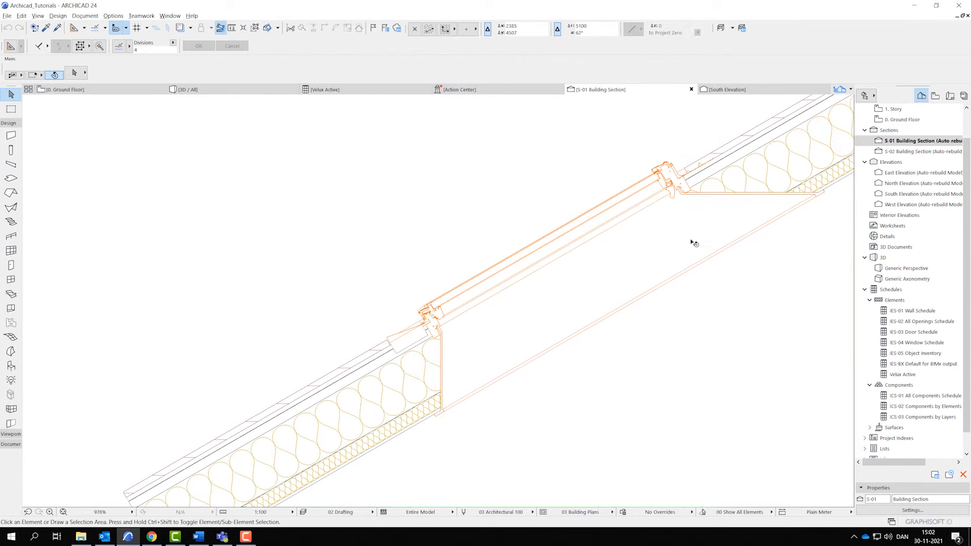
pyautogui.moveTo(686, 163)
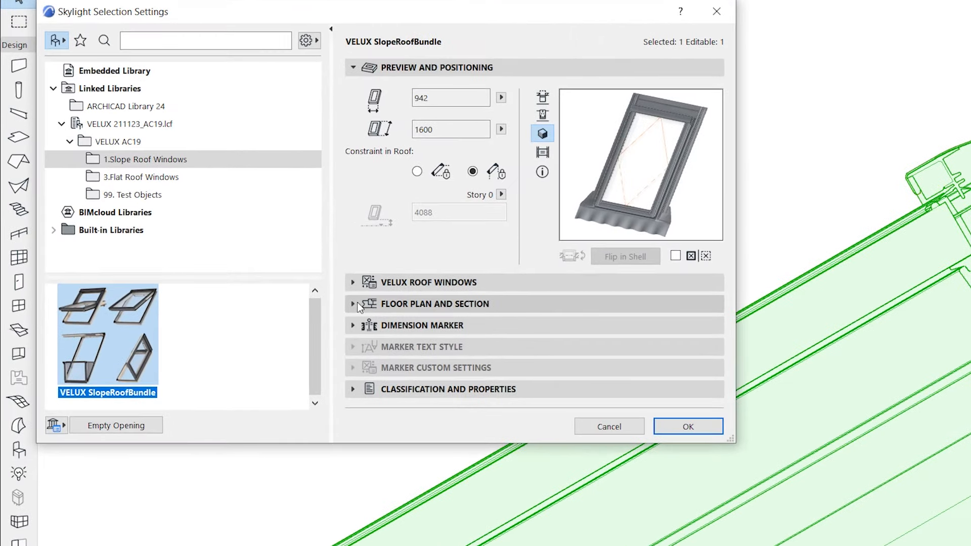
# Review the roof window's Floor Plan and Section overrides, then return to the 3D roof view.
pyautogui.click(353, 304)
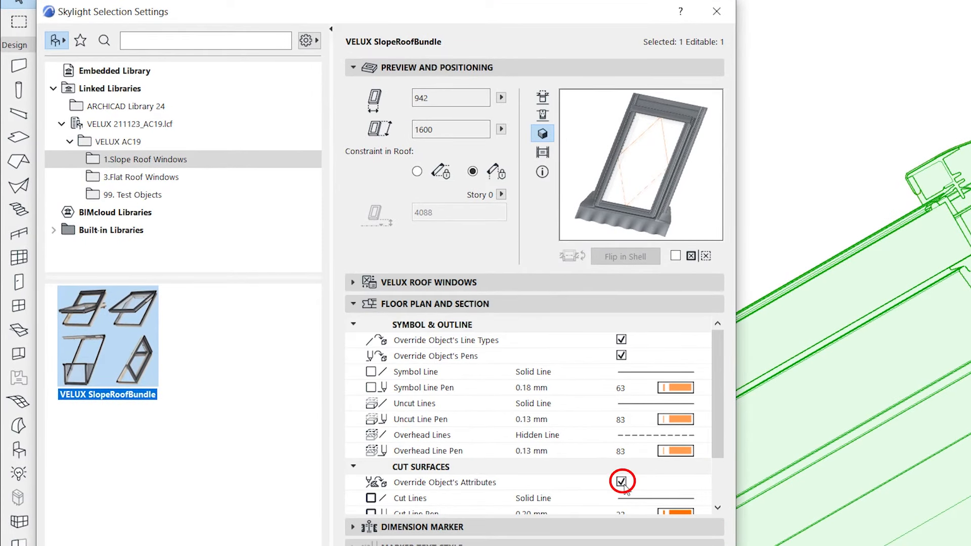
pyautogui.click(621, 482)
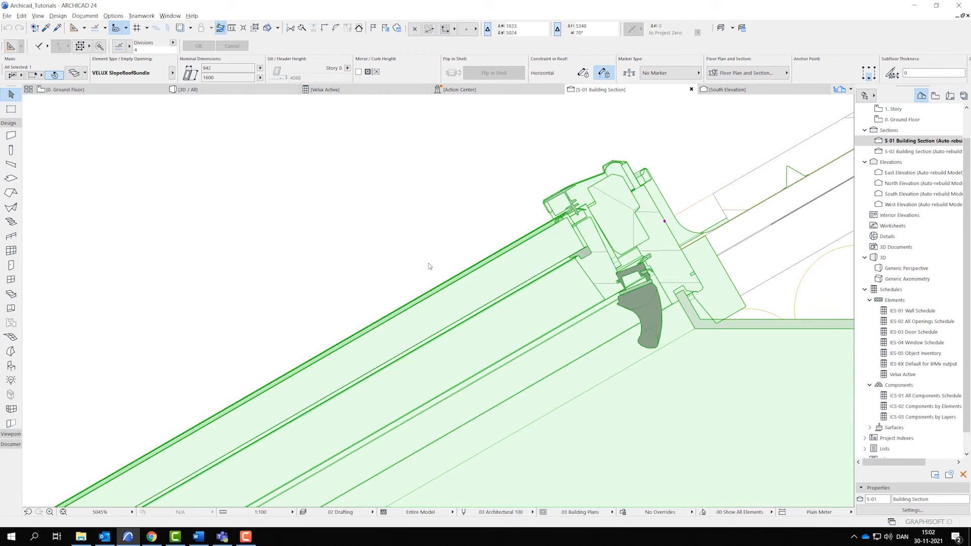
pyautogui.click(427, 266)
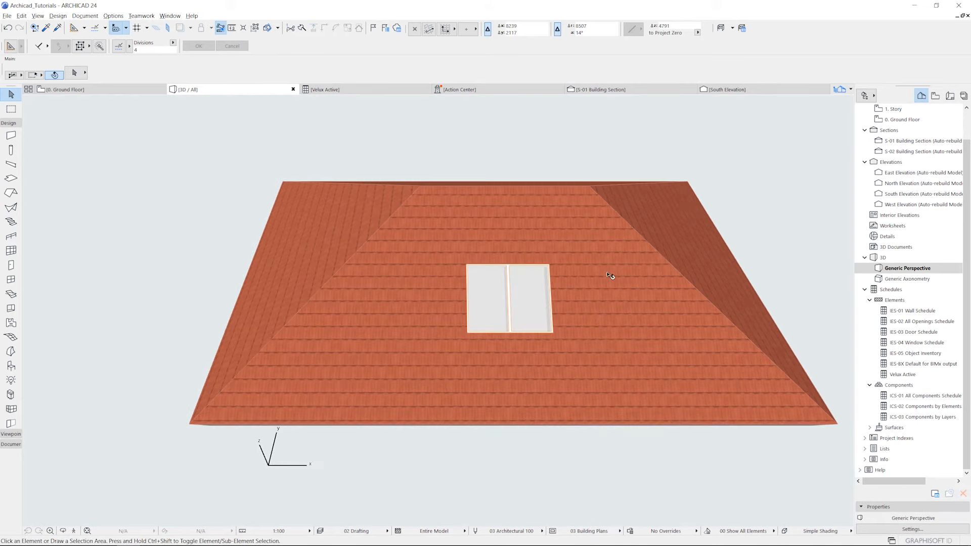
pyautogui.moveTo(582, 286)
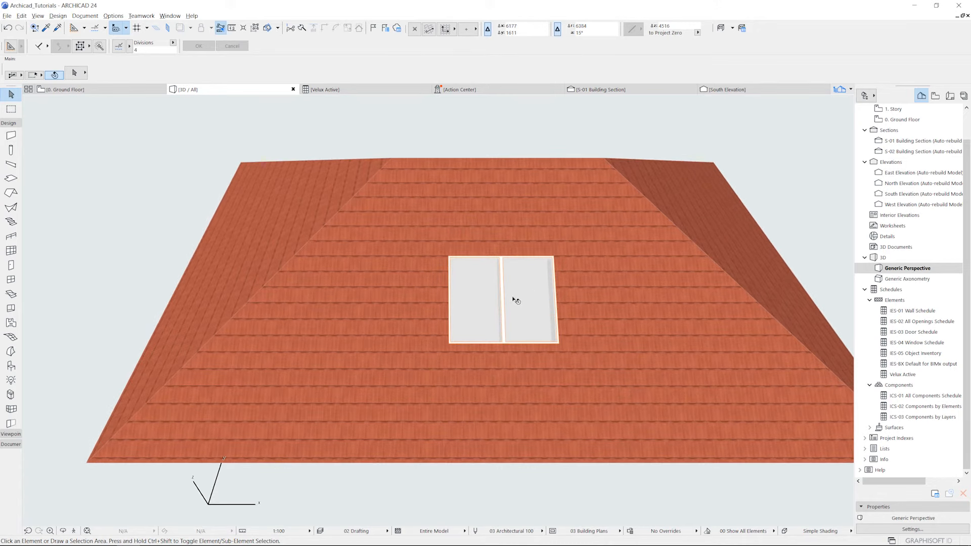
pyautogui.moveTo(529, 300)
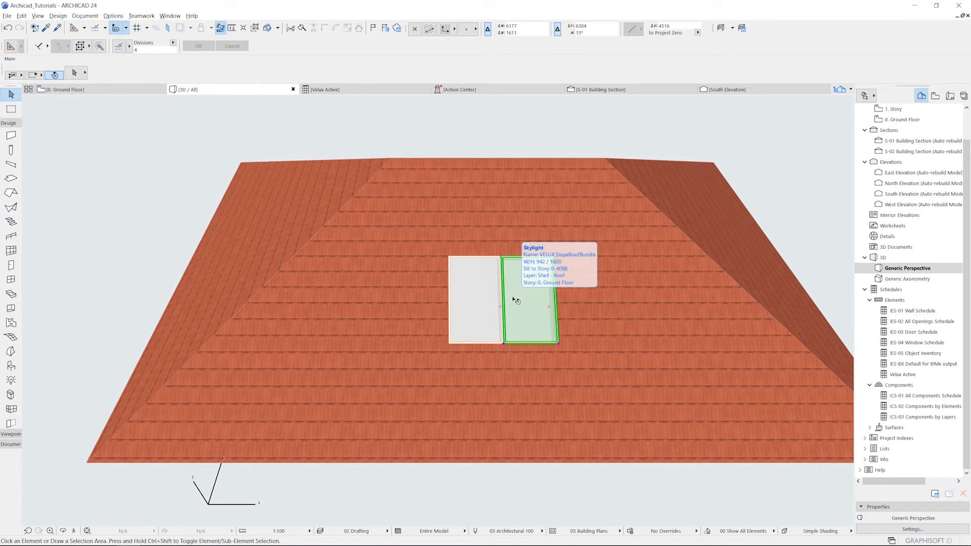
# Select the right-hand VELUX skylight in the 3D window.
pyautogui.click(529, 300)
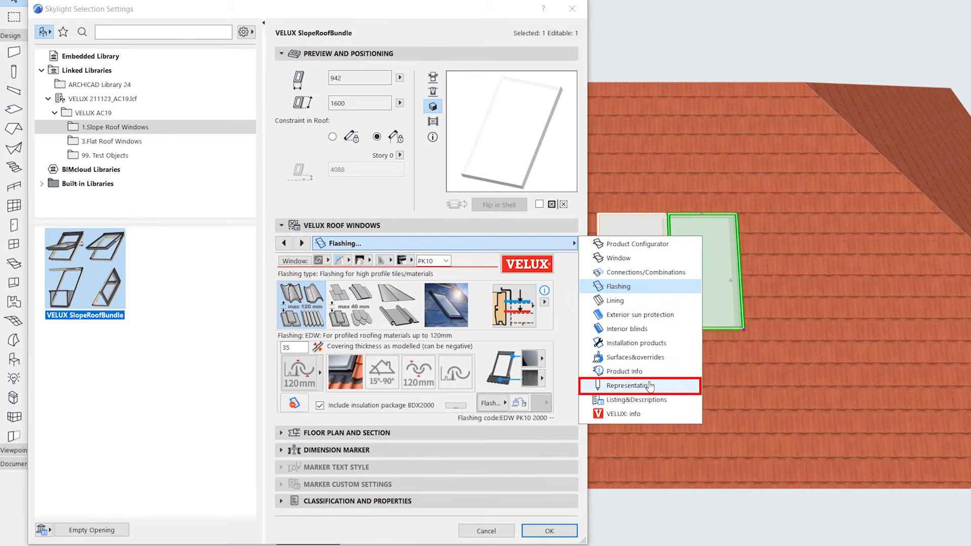
pyautogui.moveTo(666, 391)
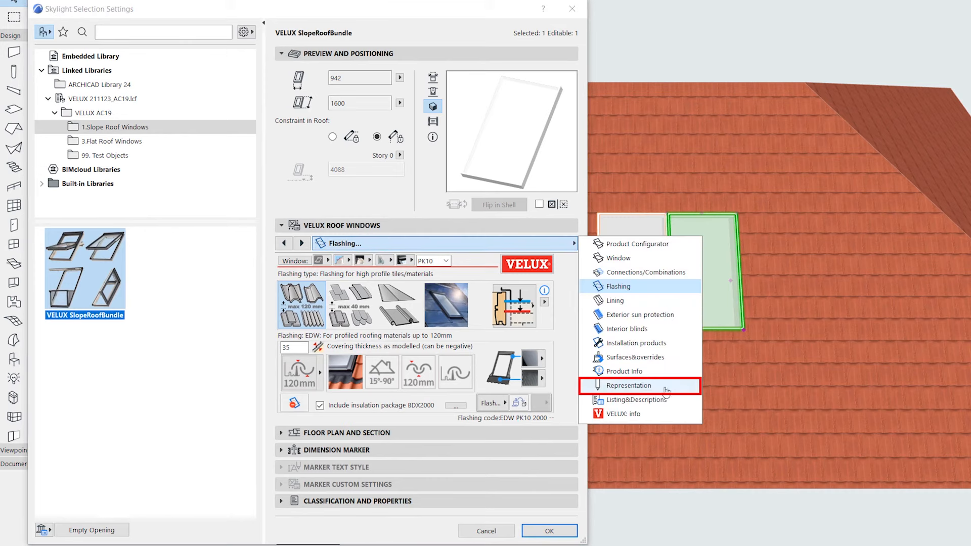
# Override the right-hand window's model view detail levels, setting the second level to 300.
pyautogui.click(630, 385)
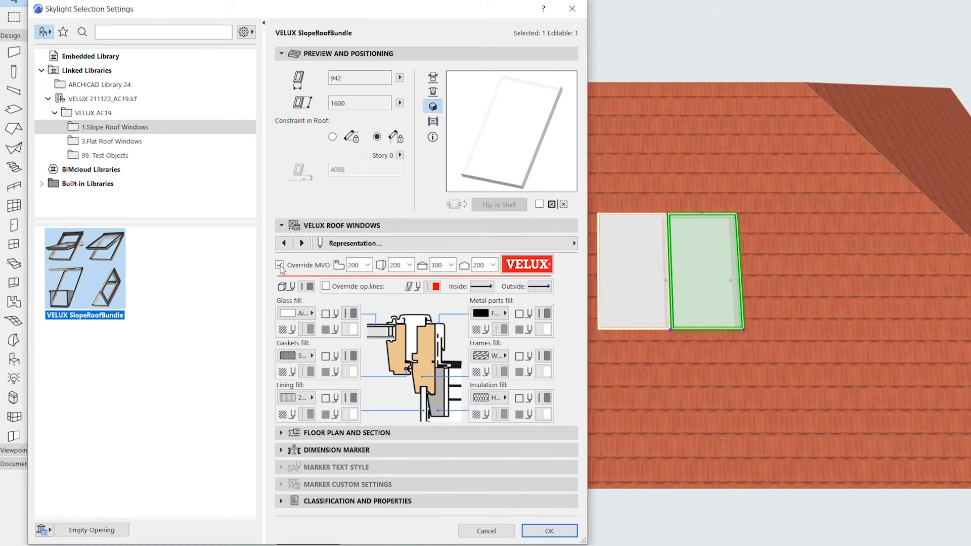
pyautogui.click(409, 264)
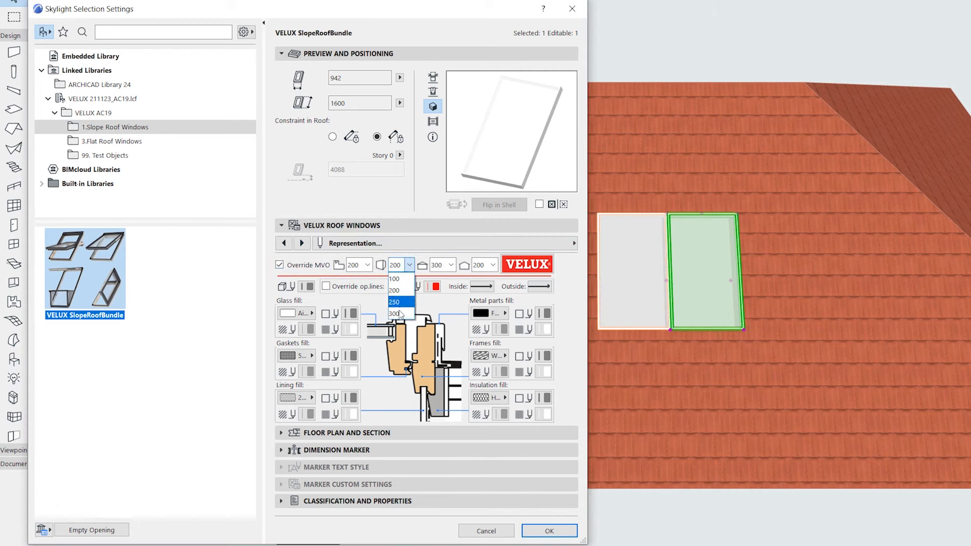
pyautogui.click(394, 314)
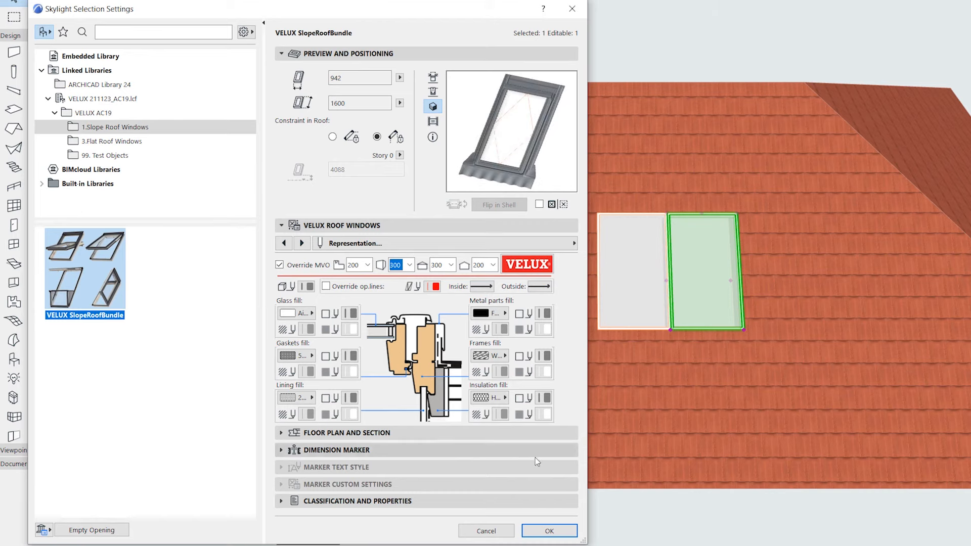
pyautogui.click(547, 530)
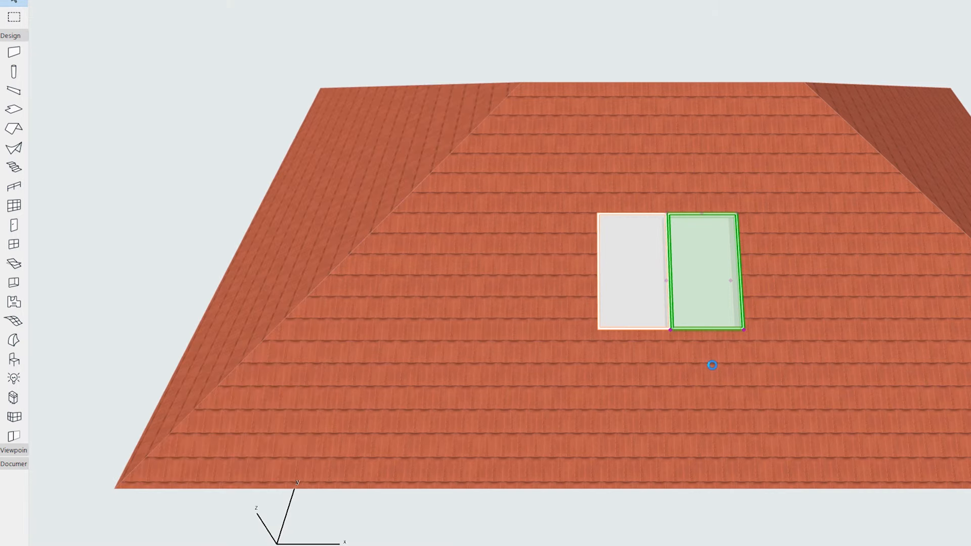